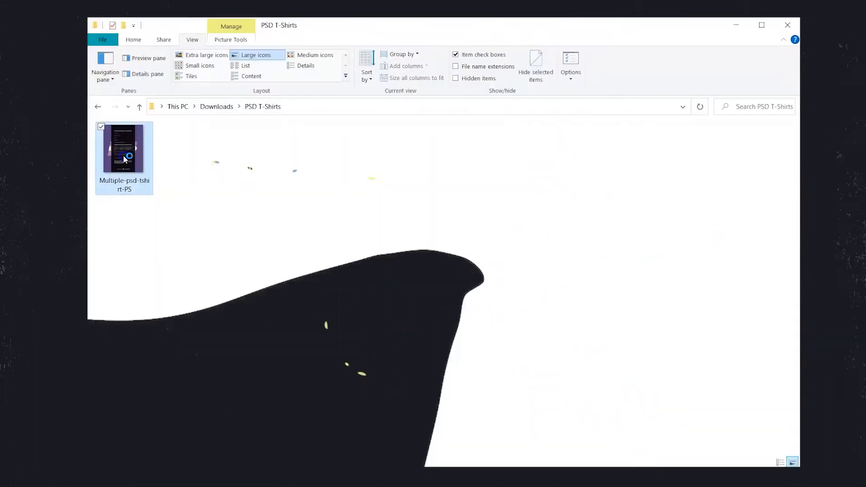
Open the Multiple-psd-tshirt-PS template from the PSD T-Shirts folder in Photoshop.
double_click(124, 148)
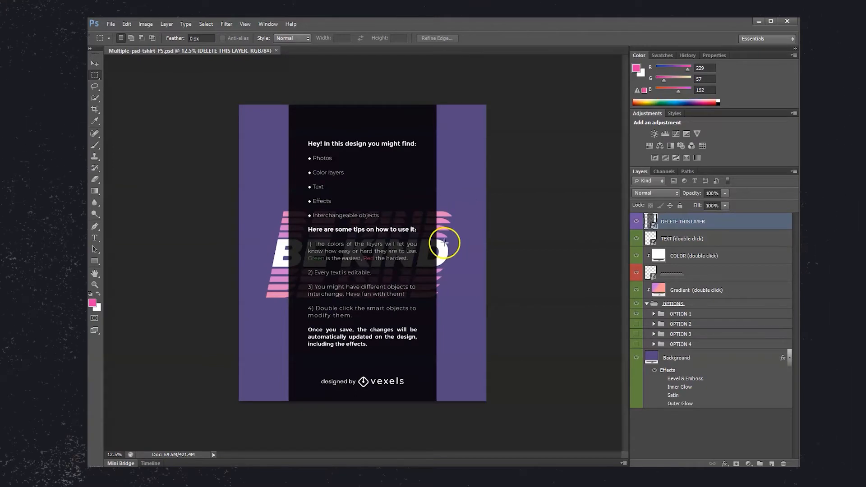
Hide the DELETE THIS LAYER instructions layer to reveal the purple BE KIND design.
click(635, 221)
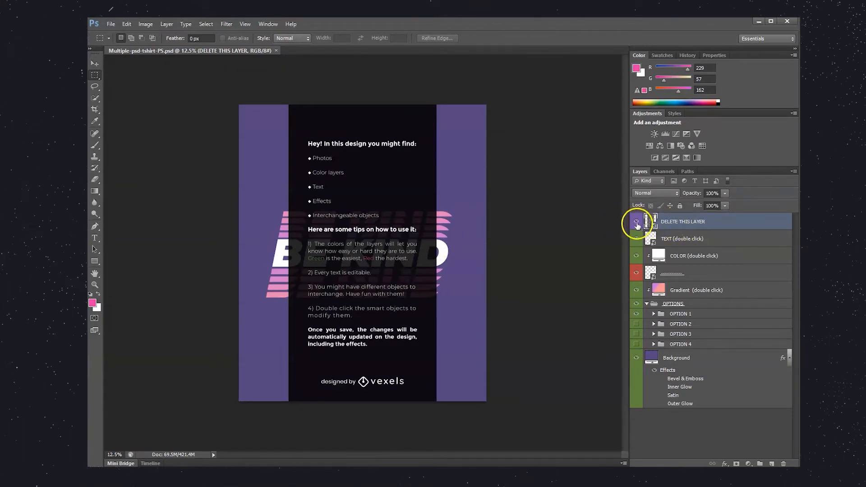
click(636, 222)
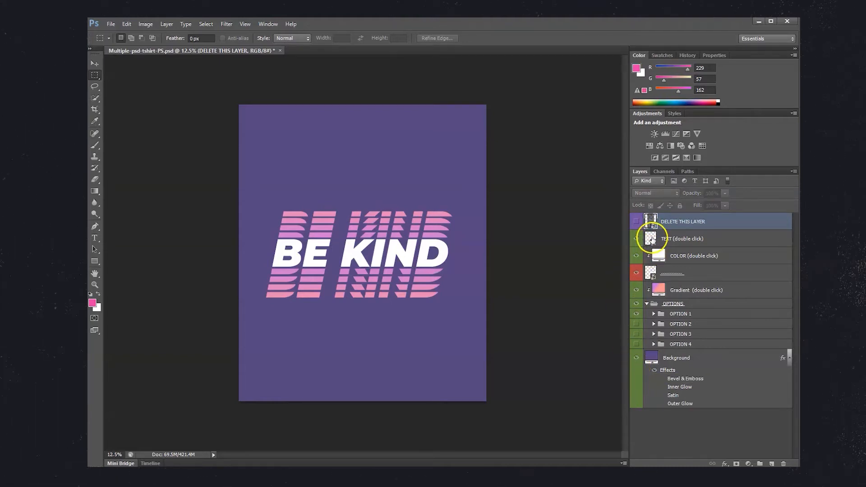
Open the TEXT smart object's contents, dismissing the notice and declining the text update.
double_click(652, 239)
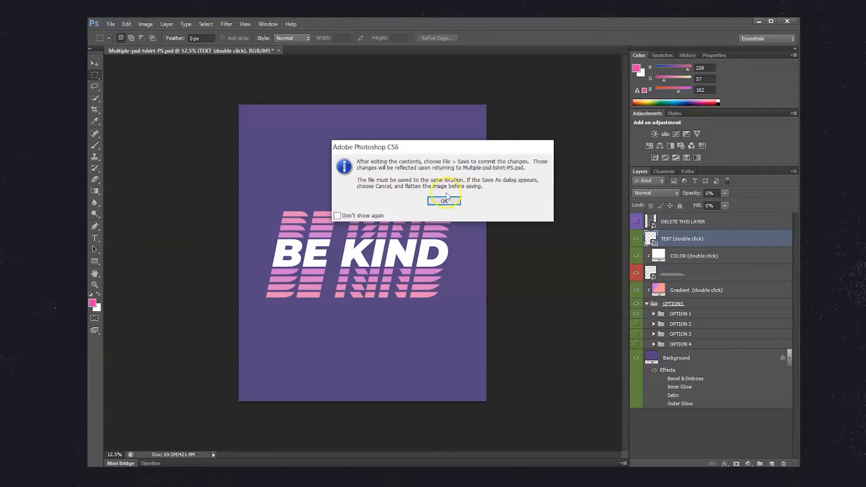
click(444, 200)
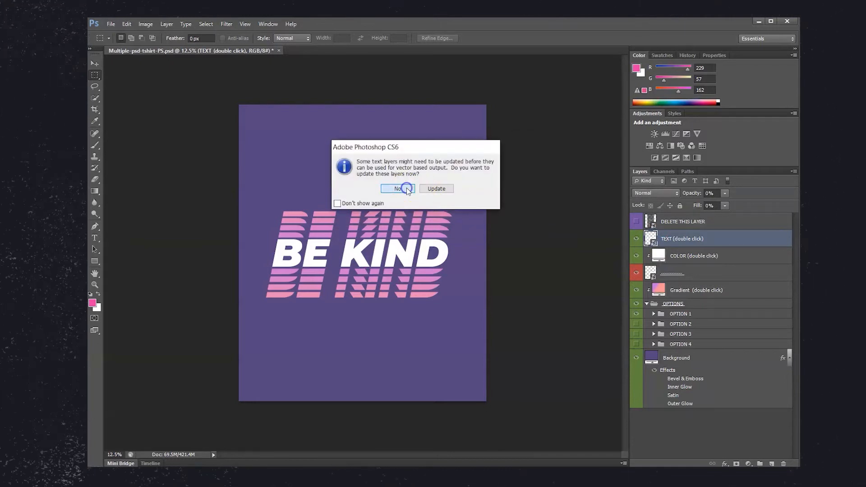
click(396, 188)
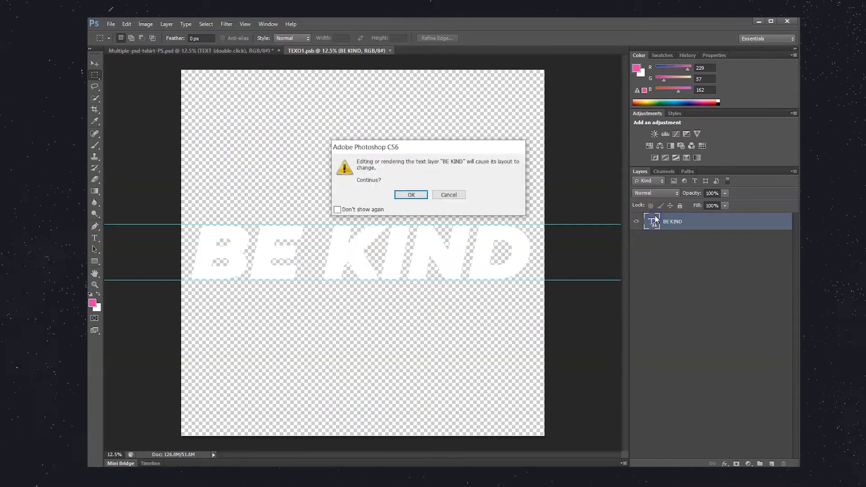
Replace the BE KIND text with HEYYY and save the smart object.
click(410, 195)
text(HEYYY)
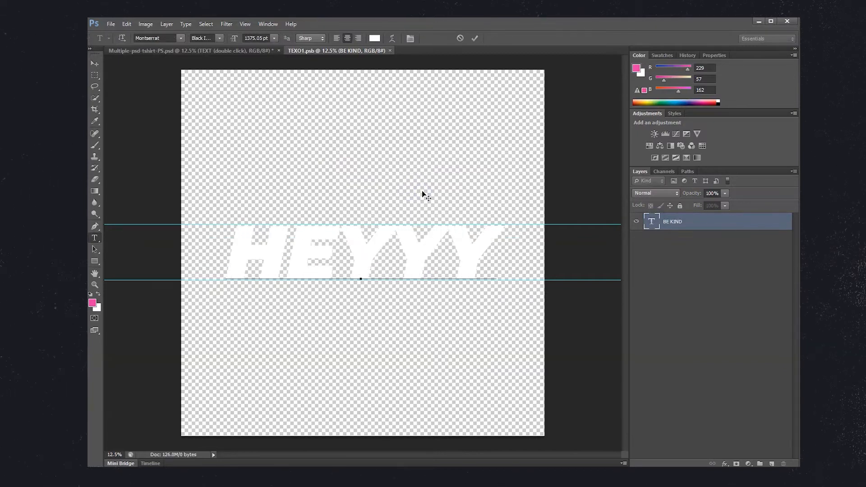
click(95, 63)
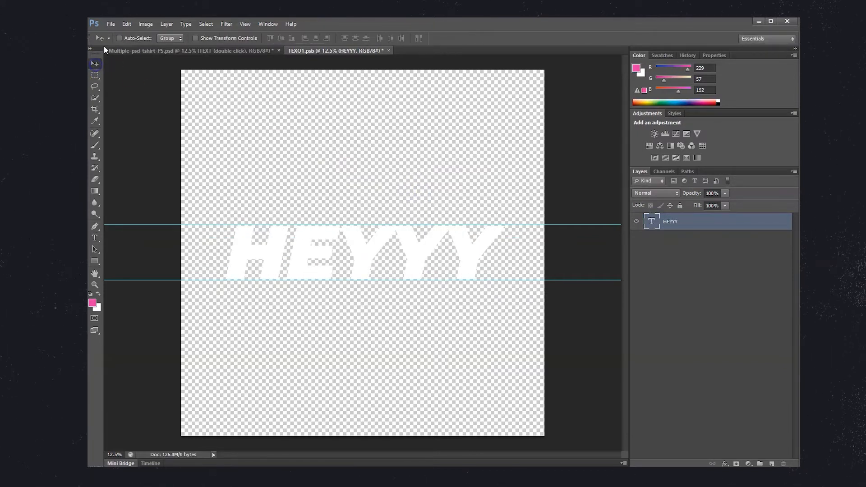
click(110, 24)
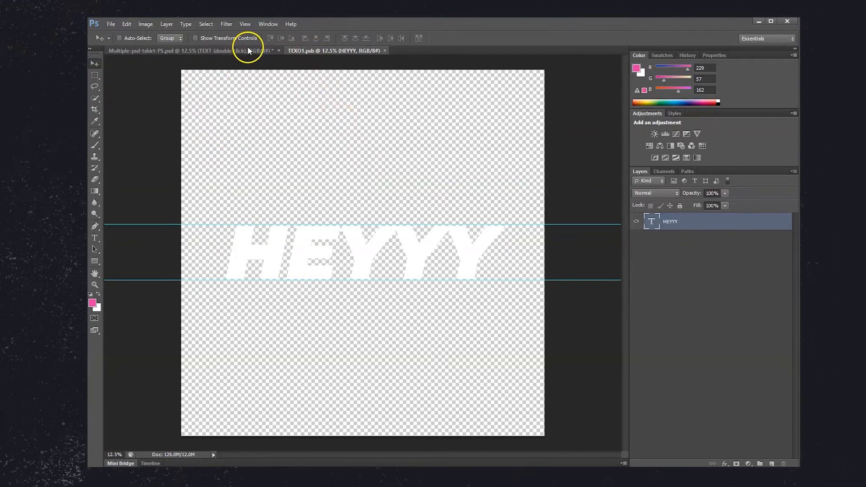
Return to the t-shirt document and switch to the pink striped echo effect option.
click(166, 50)
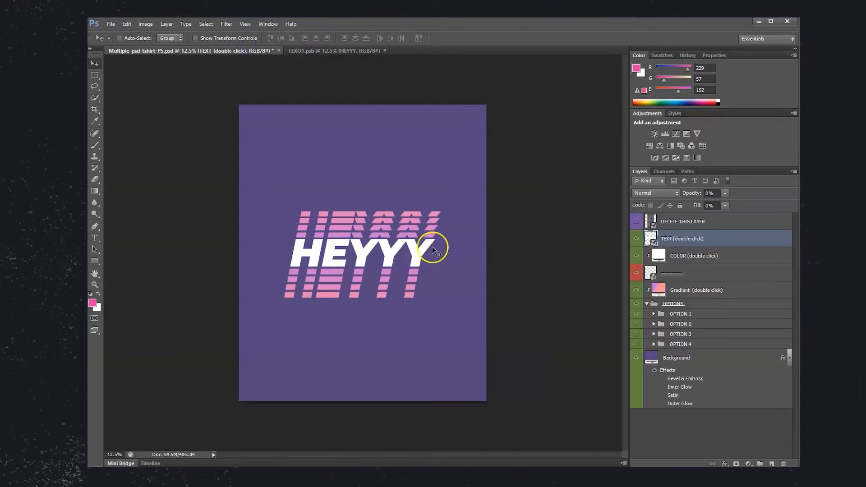
mouse_move(624, 258)
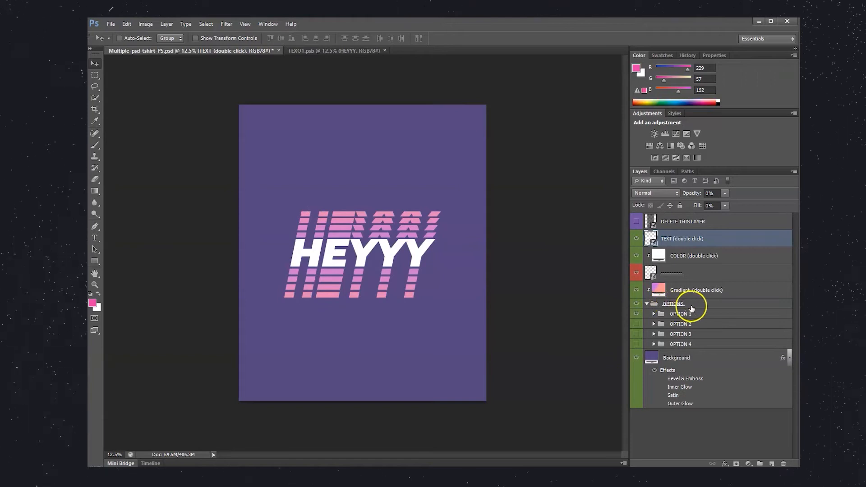
mouse_move(640, 327)
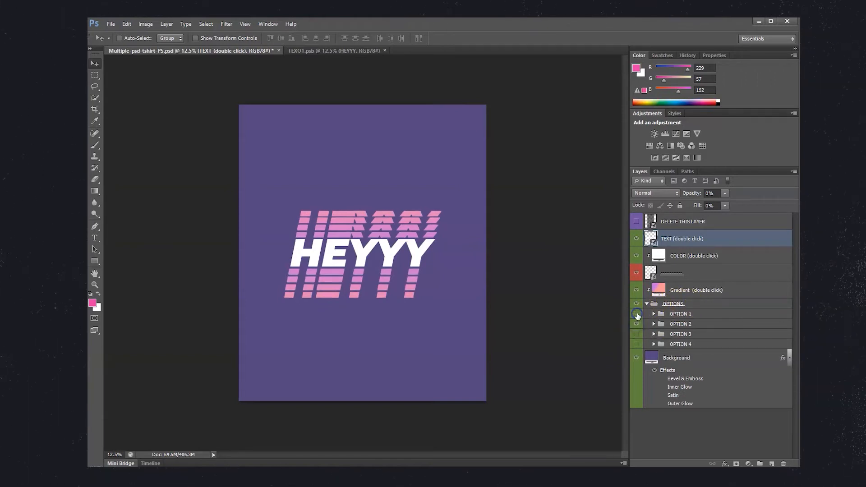
click(636, 324)
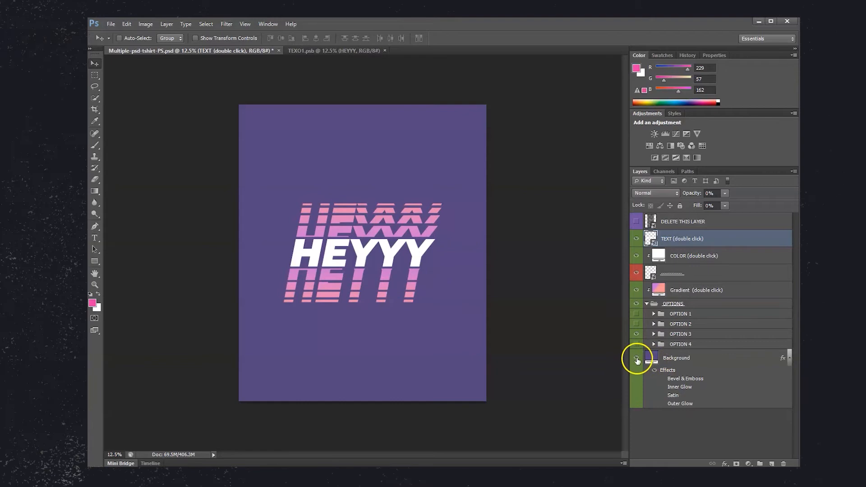
Hide the purple Background layer and save the HEYYY design as a transparent PNG.
click(637, 357)
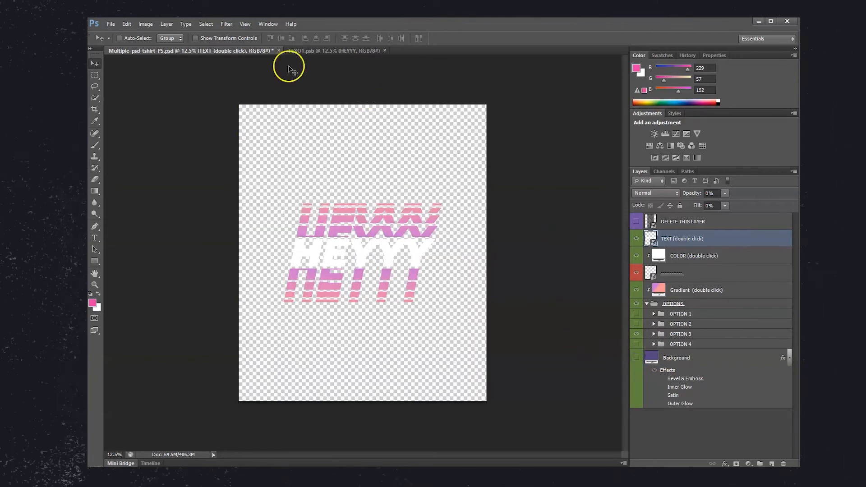
click(110, 24)
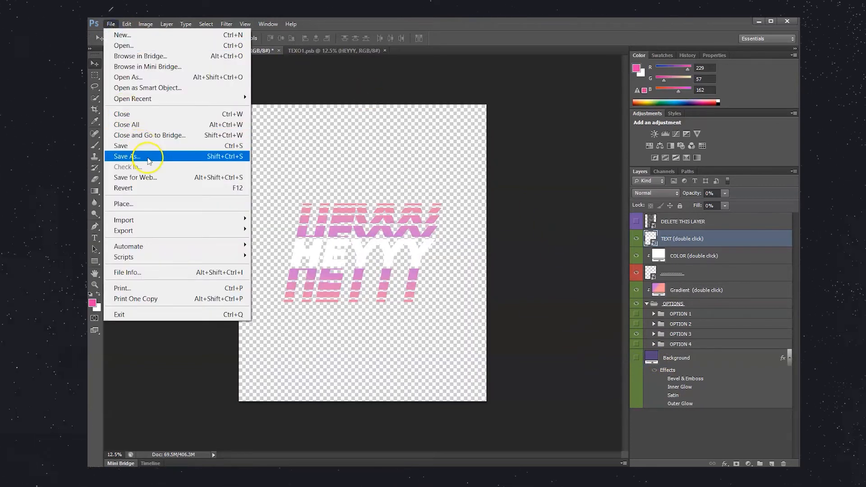
click(126, 156)
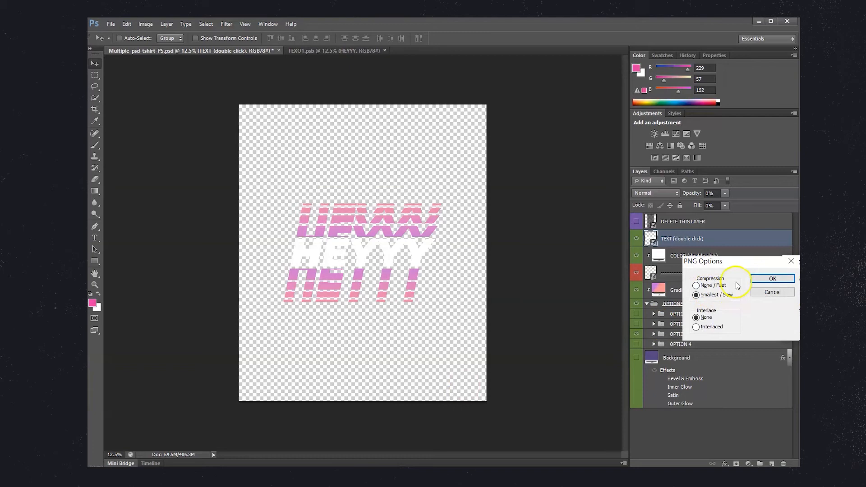
click(772, 278)
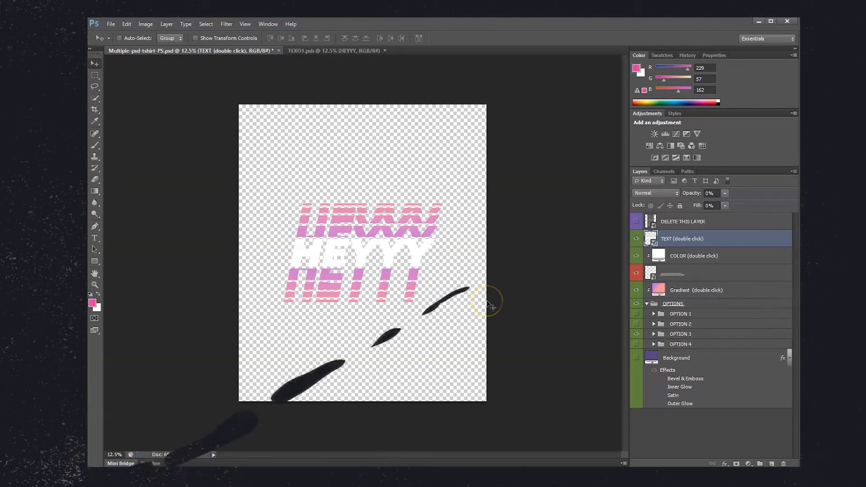